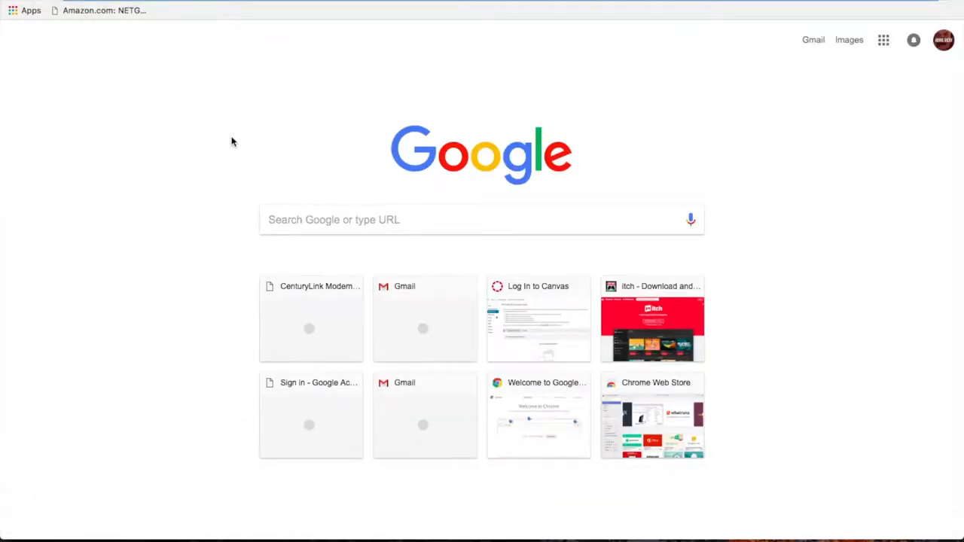
# Navigate to instagram and scroll down the photography profile page.
pyautogui.write('instagram')
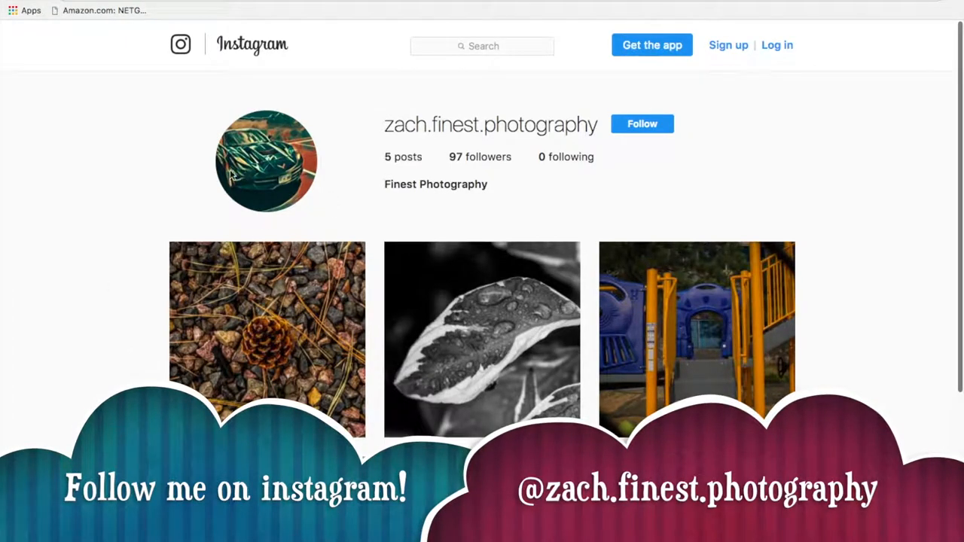
pyautogui.scroll(-3)
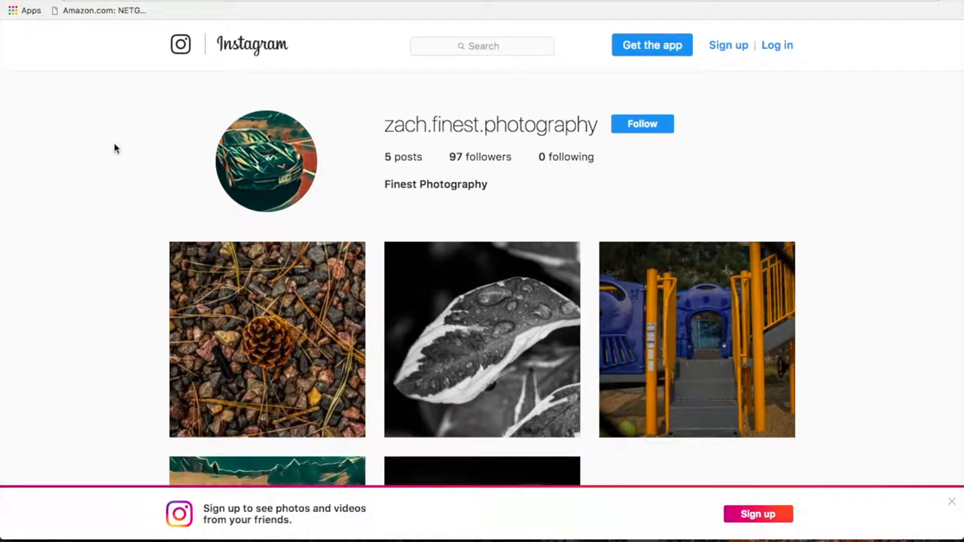
pyautogui.moveTo(134, 205)
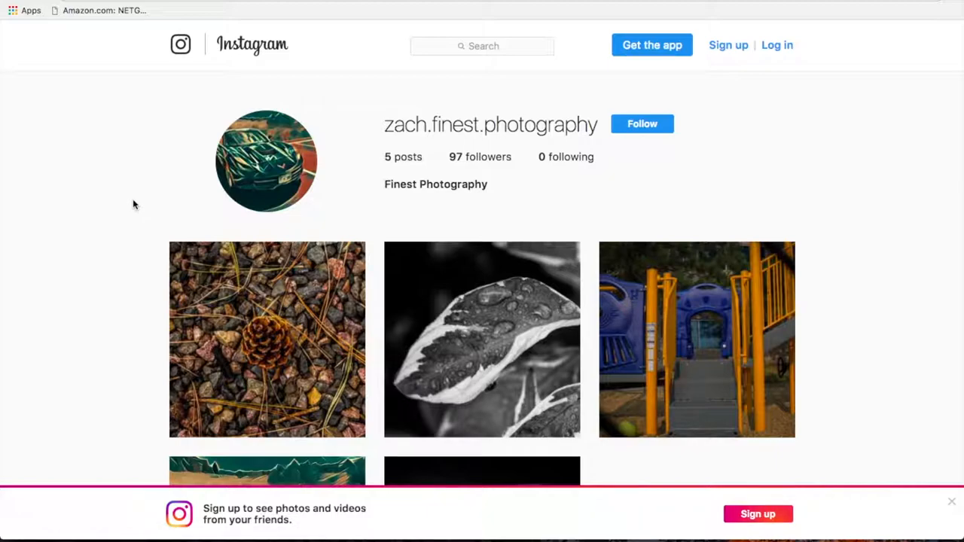
# Inspect the profile page, enable mobile device emulation and set throttling to Mid-tier mobile.
pyautogui.rightClick(134, 205)
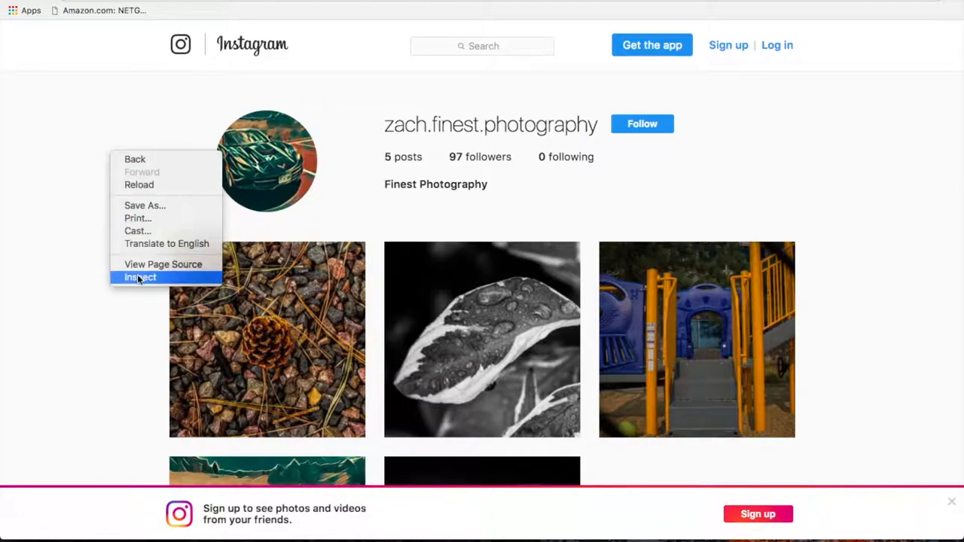
pyautogui.click(138, 278)
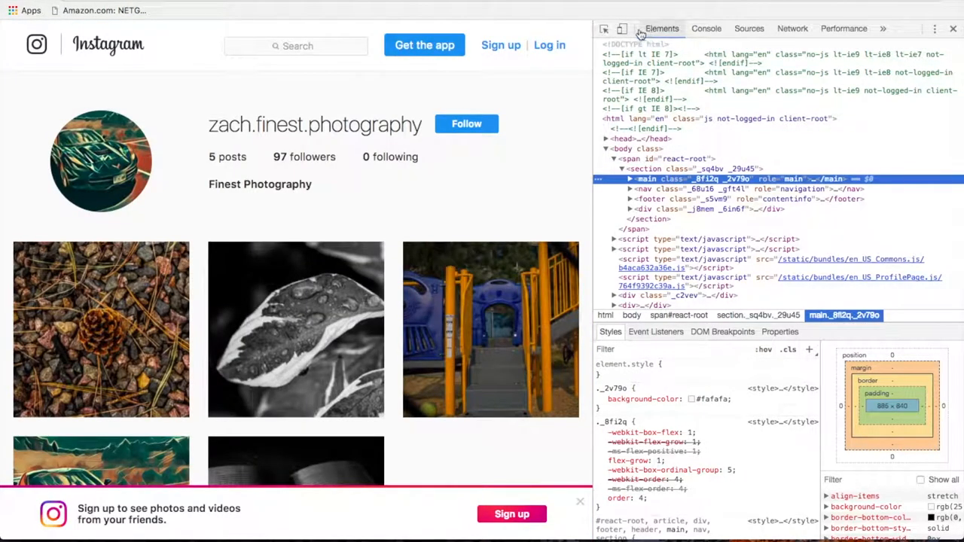
pyautogui.moveTo(622, 29)
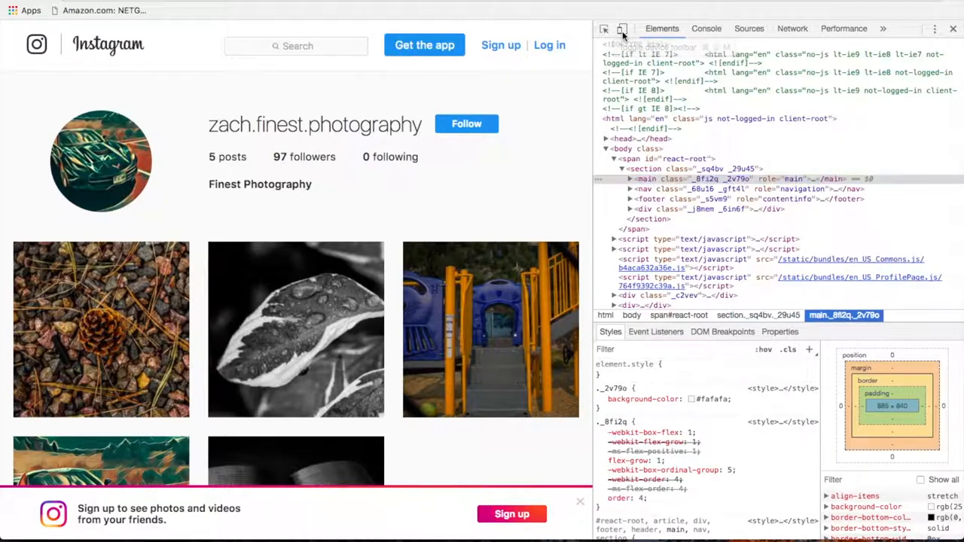
pyautogui.click(622, 29)
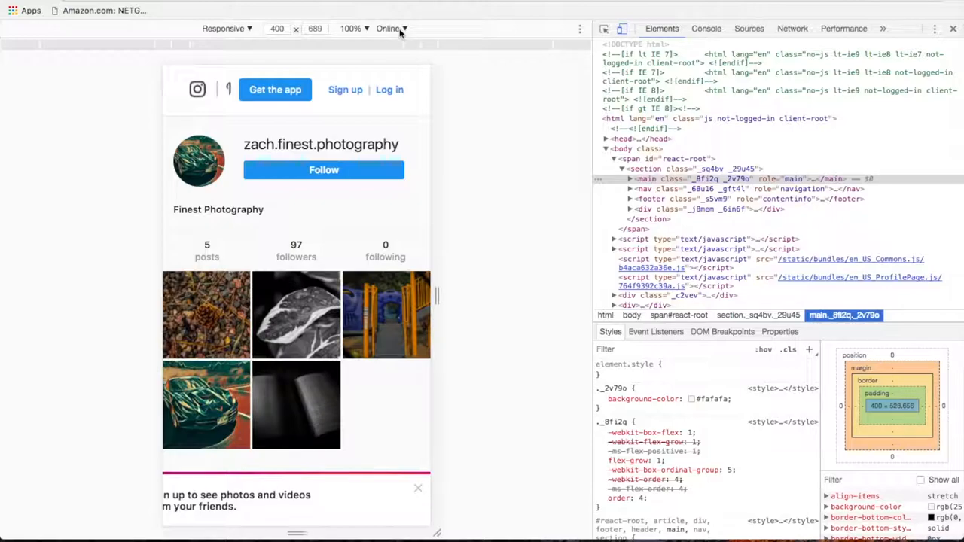
pyautogui.click(389, 28)
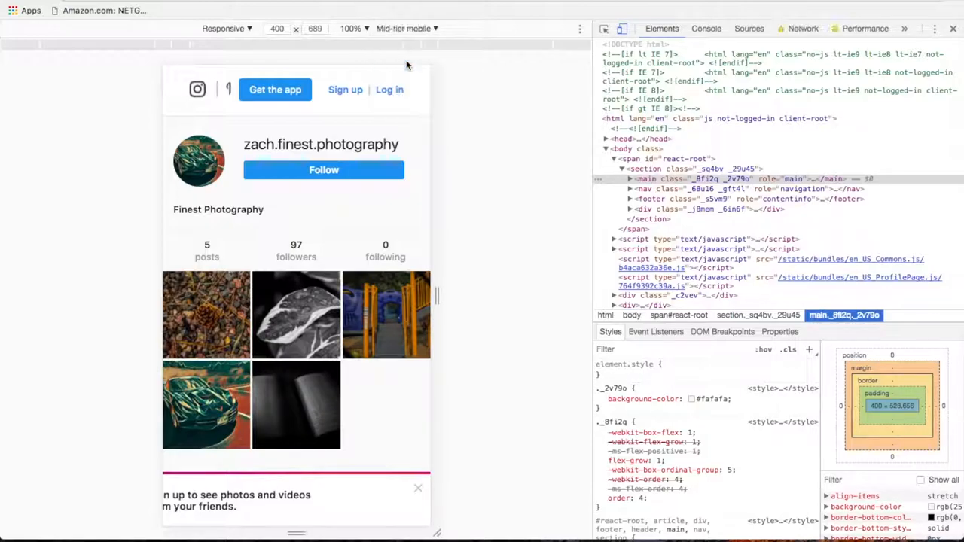
pyautogui.moveTo(952, 29)
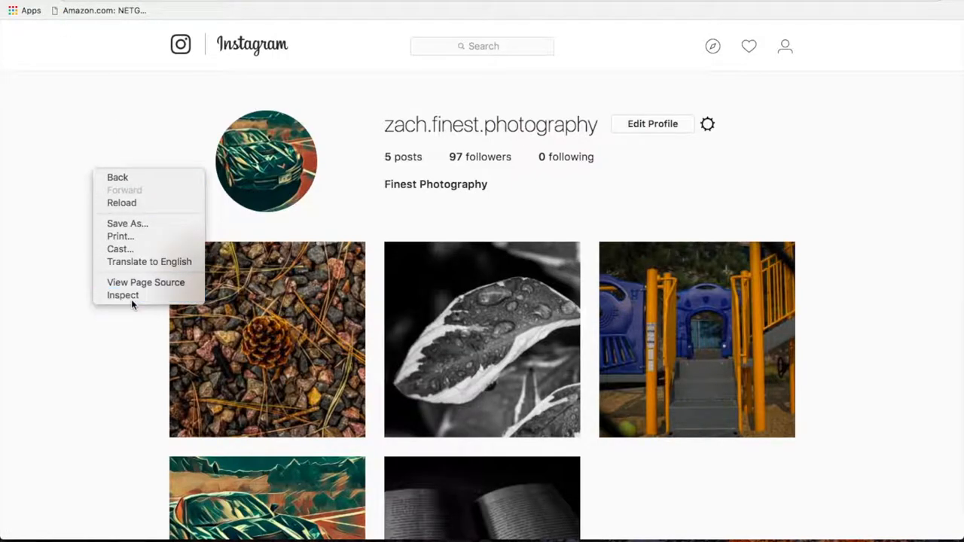
# Reload the profile via Inspect so it appears in the mobile layout with bottom navigation.
pyautogui.click(122, 296)
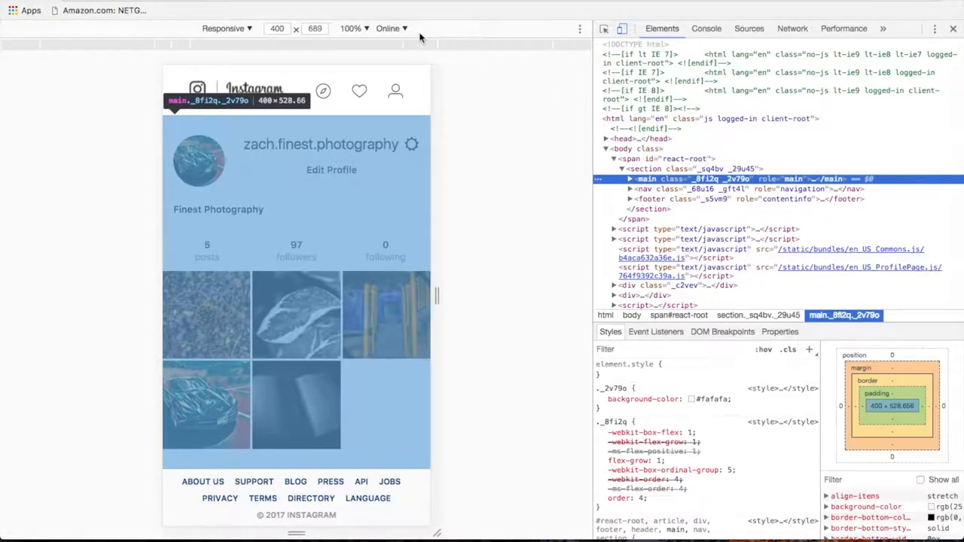
pyautogui.click(391, 29)
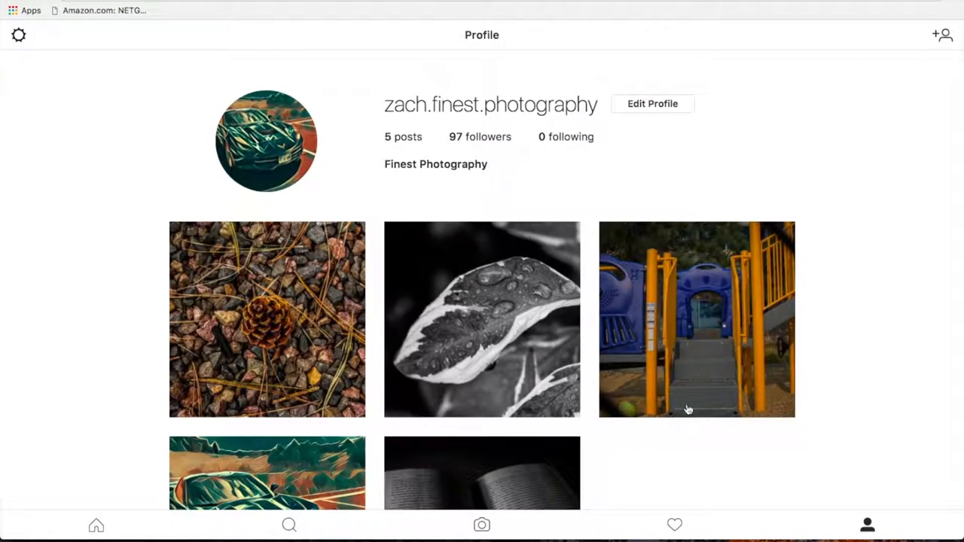
pyautogui.moveTo(482, 525)
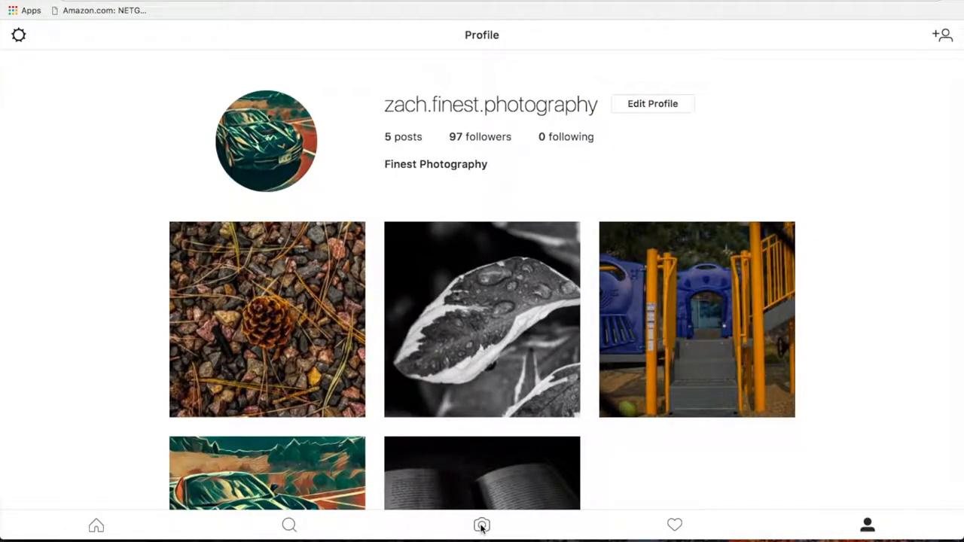
pyautogui.moveTo(341, 357)
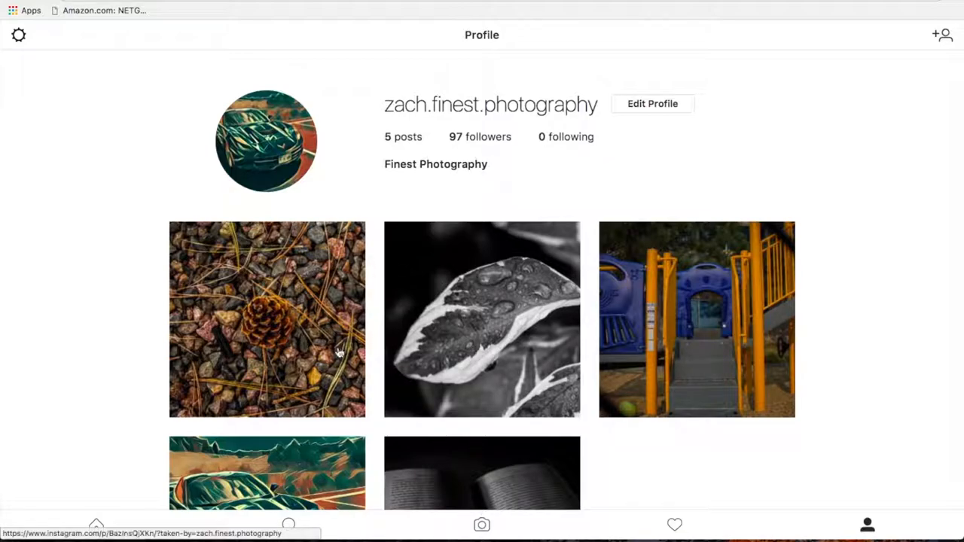
pyautogui.moveTo(437, 491)
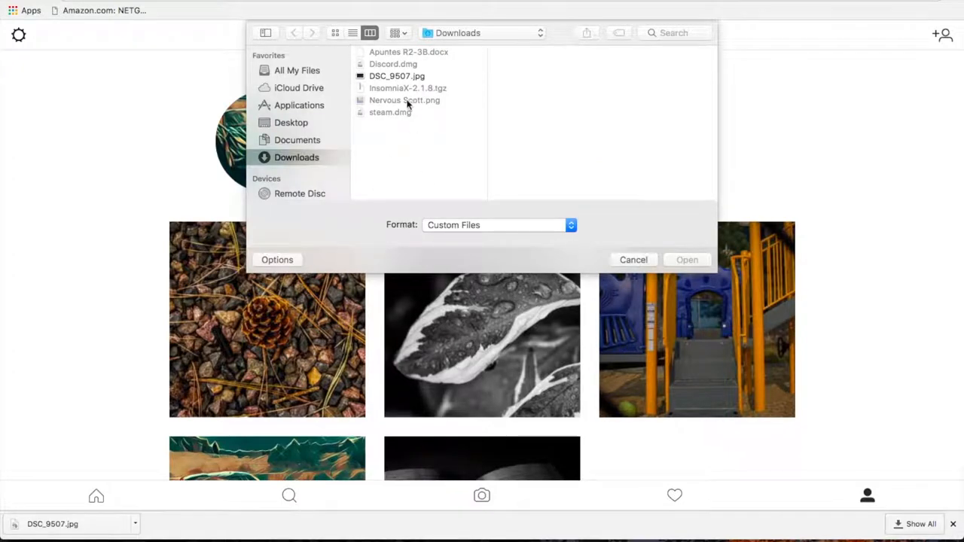
pyautogui.moveTo(82, 289)
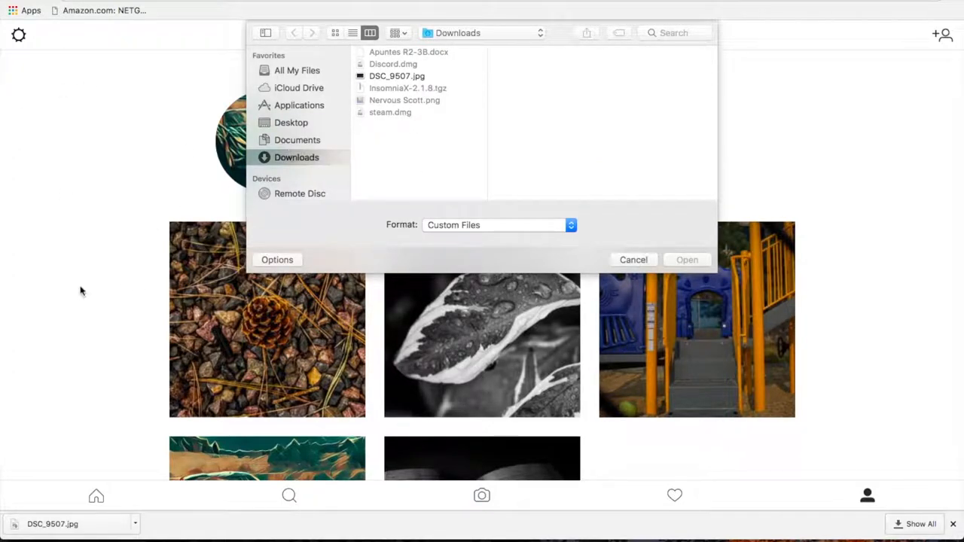
pyautogui.moveTo(313, 132)
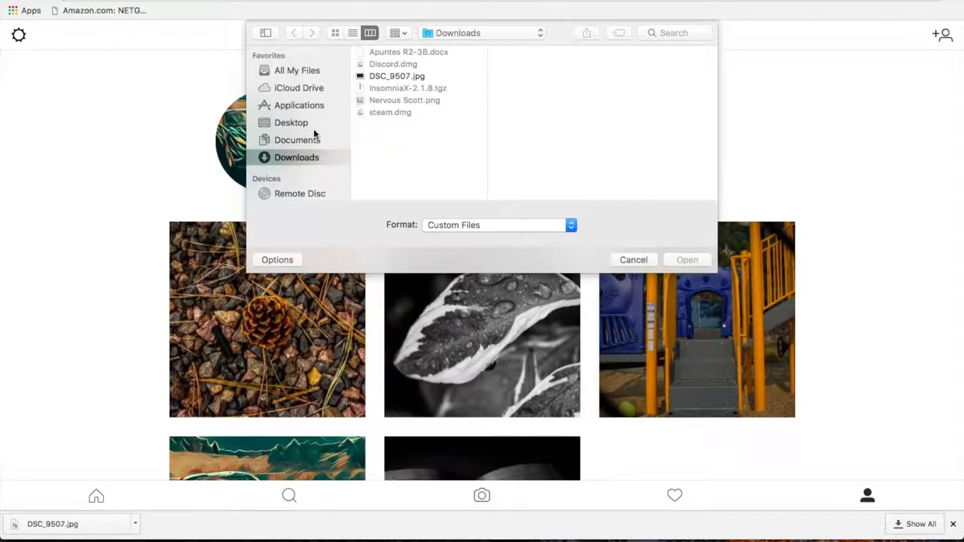
# Select DSC_9507.jpg from the Downloads folder and load it into the New Post editor.
pyautogui.click(291, 122)
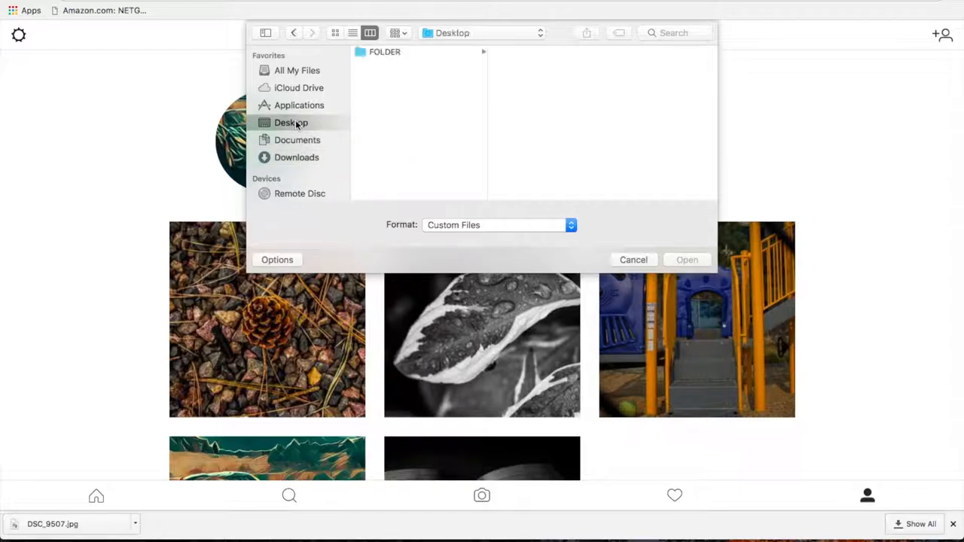
pyautogui.click(295, 157)
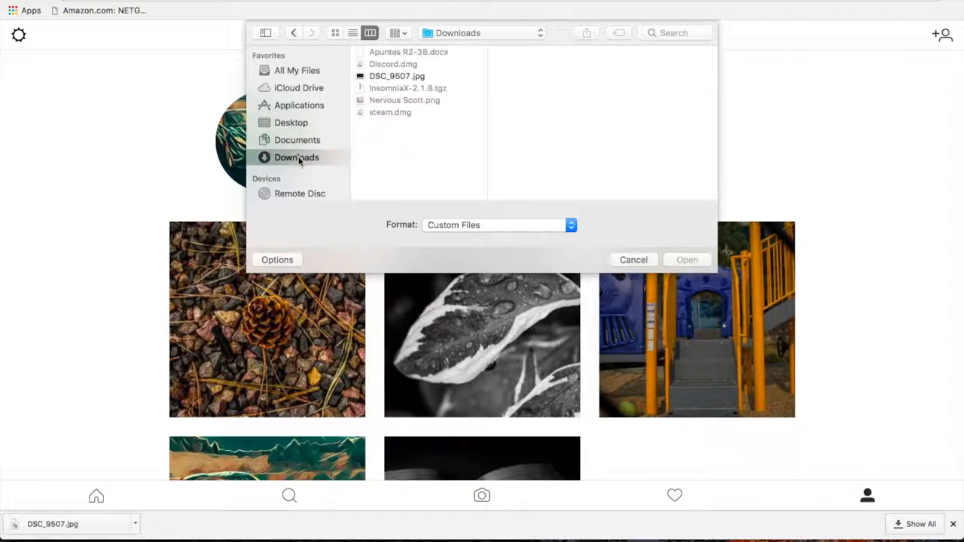
pyautogui.click(394, 75)
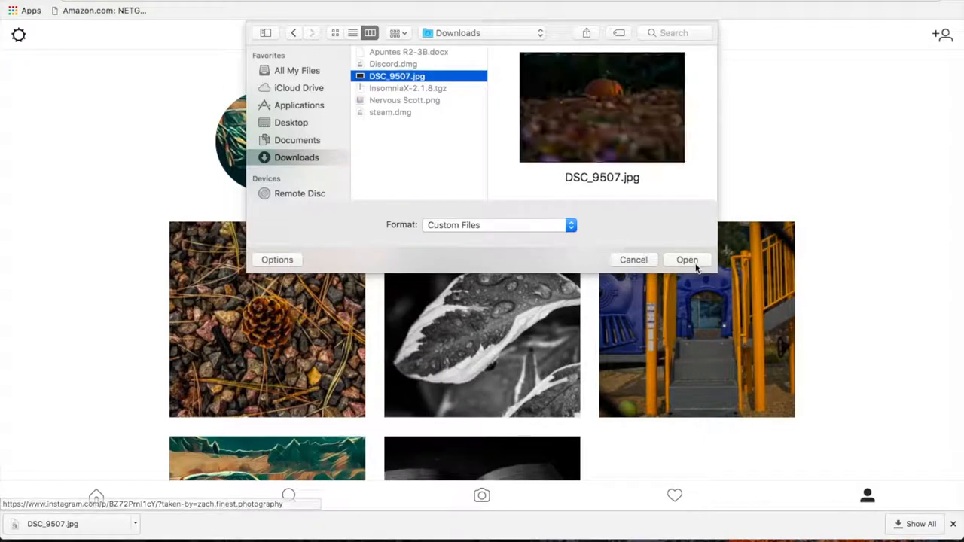
pyautogui.click(687, 259)
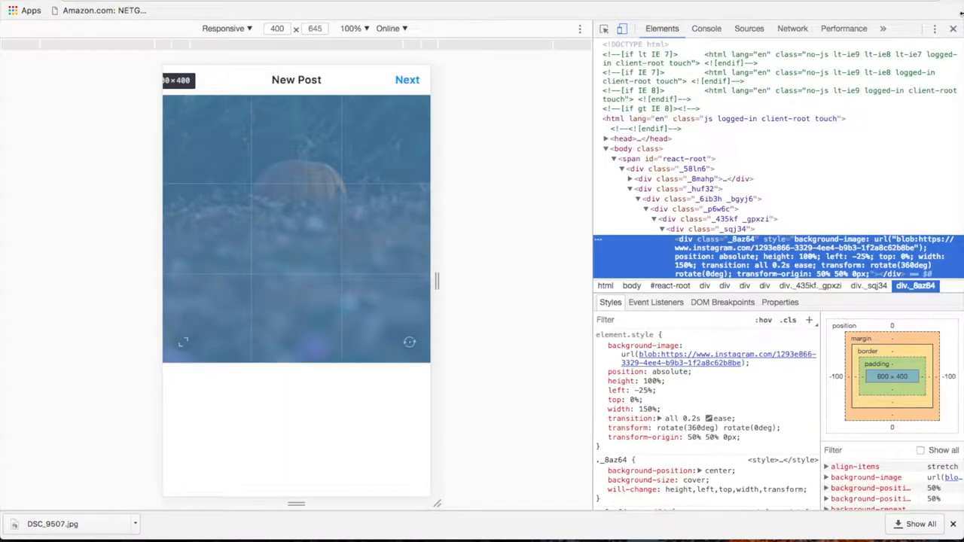
# Advance to the caption step and share the post captioned 'Almost Halloween! -Follow for more photographs!-'.
pyautogui.click(952, 29)
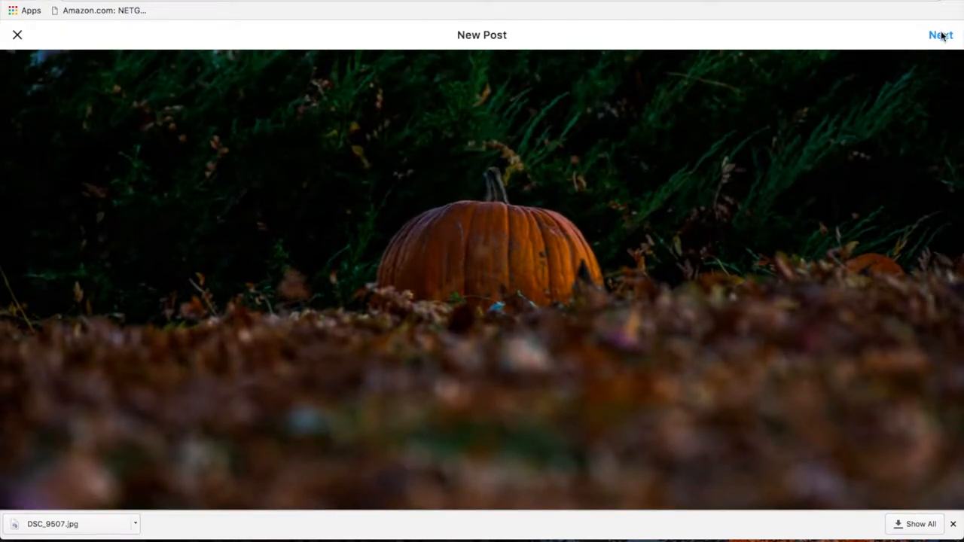
pyautogui.click(941, 34)
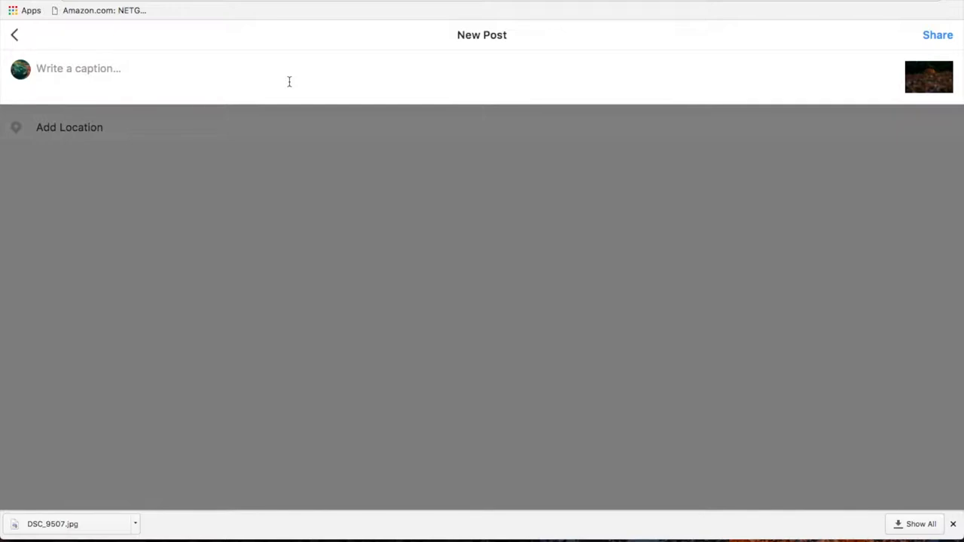
pyautogui.click(937, 35)
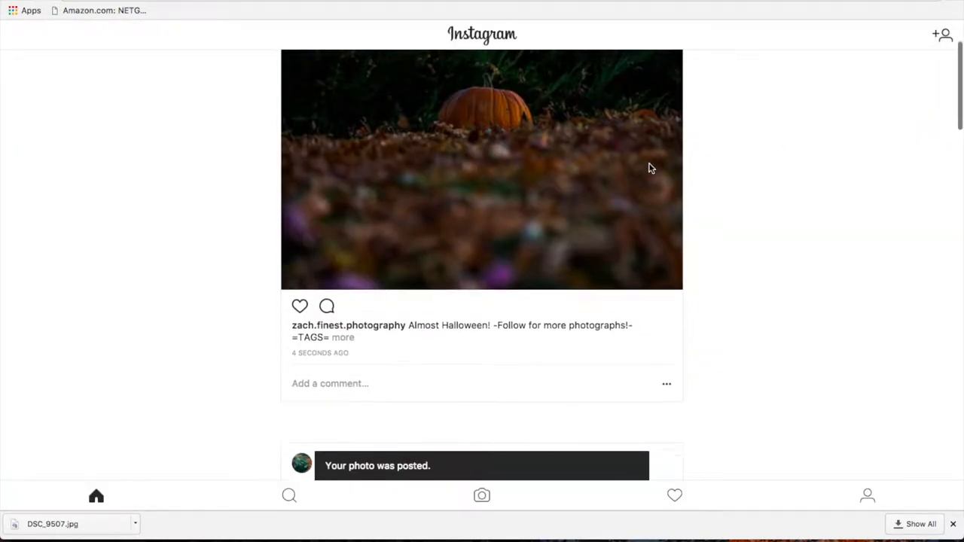
# Expand the post's full hashtag caption and refresh the home feed to show its first likes.
pyautogui.click(344, 337)
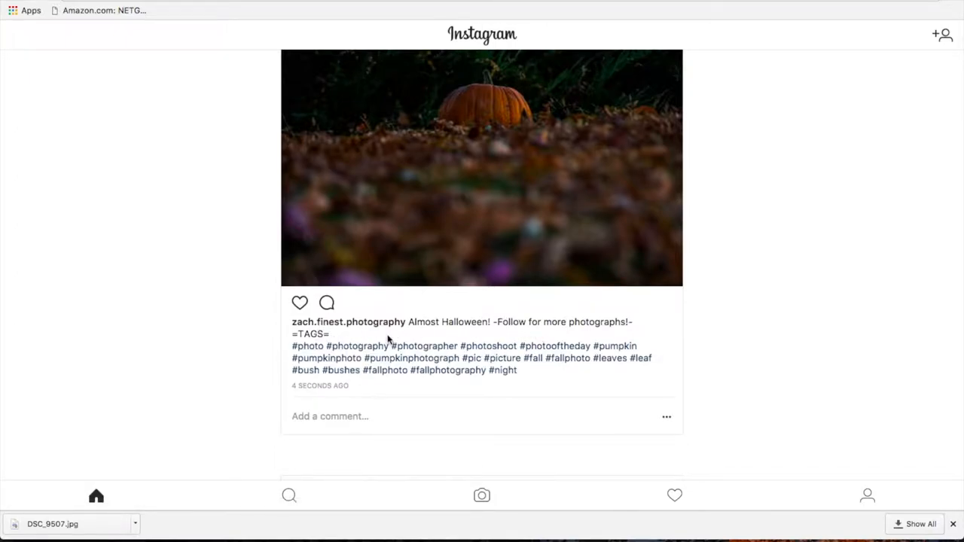
pyautogui.moveTo(573, 338)
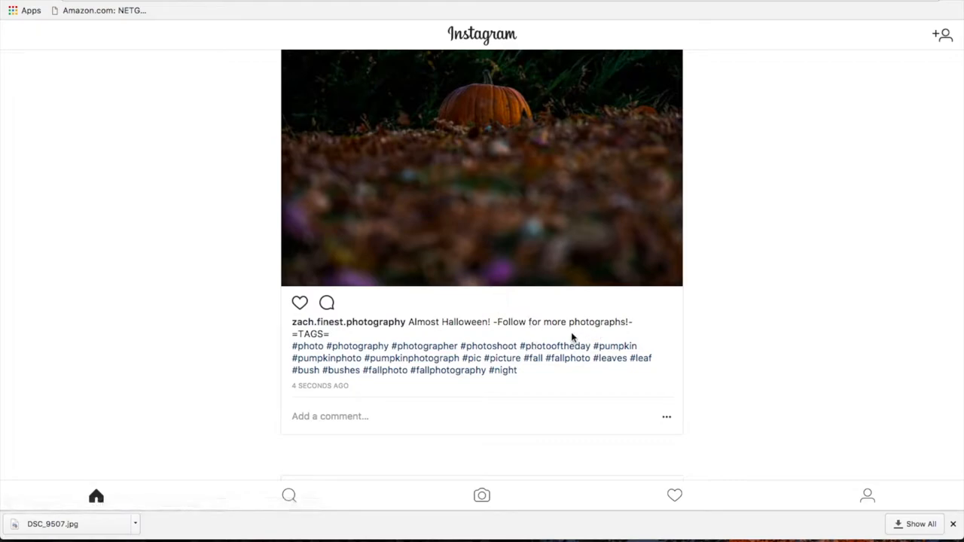
pyautogui.click(330, 416)
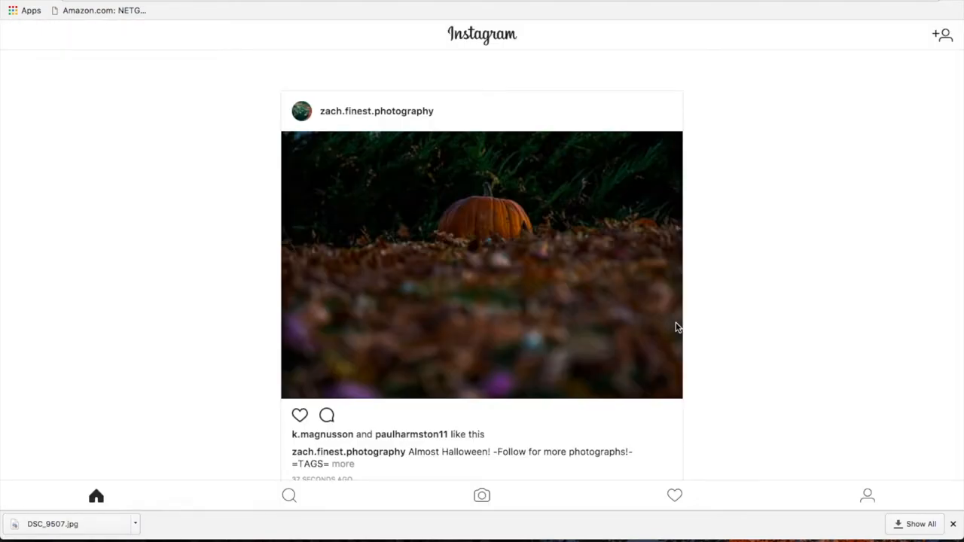
pyautogui.moveTo(557, 349)
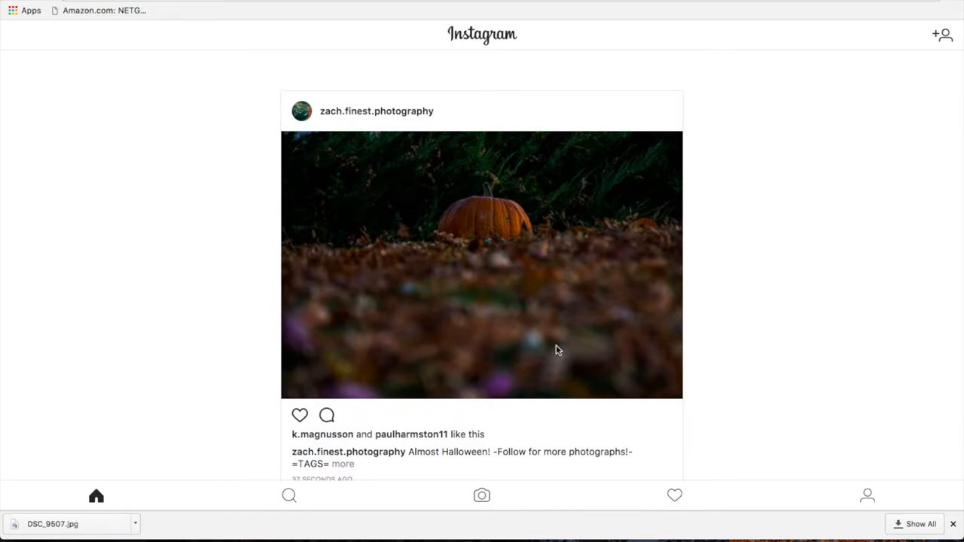